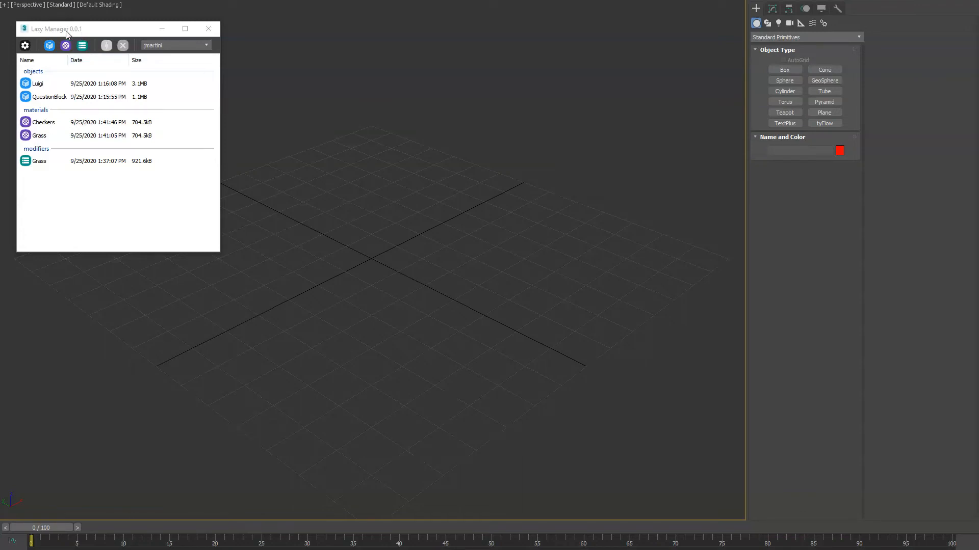
Bring a large blue, a small beige and a green box into the empty scene
left_click(784, 69)
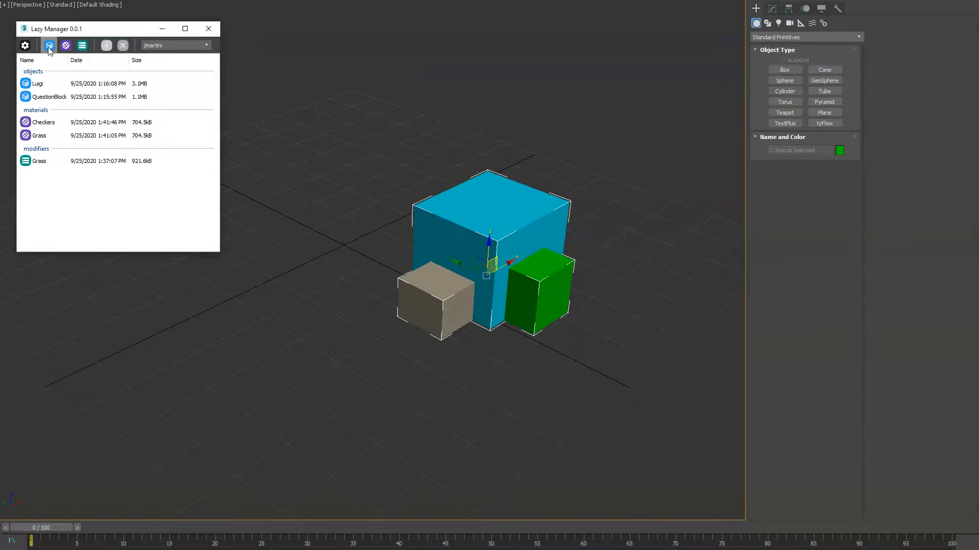
Publish the three selected boxes to Lazy Manager under the name StackedBoxes
left_click(49, 45)
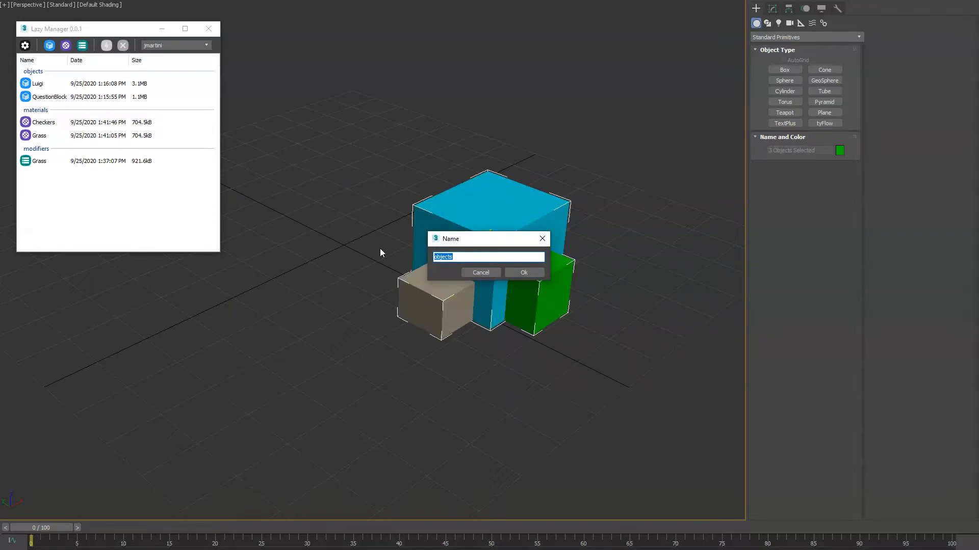
type("Stakc")
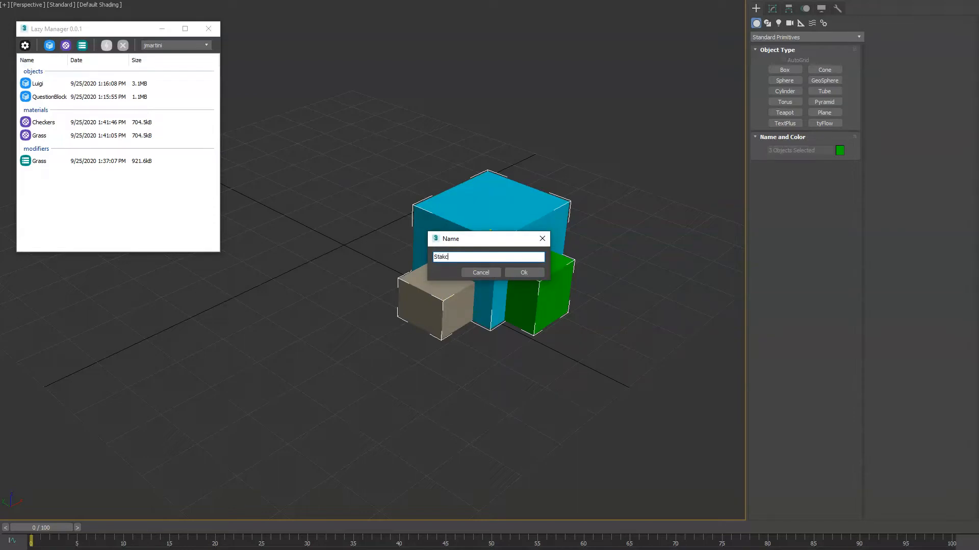
left_click(523, 272)
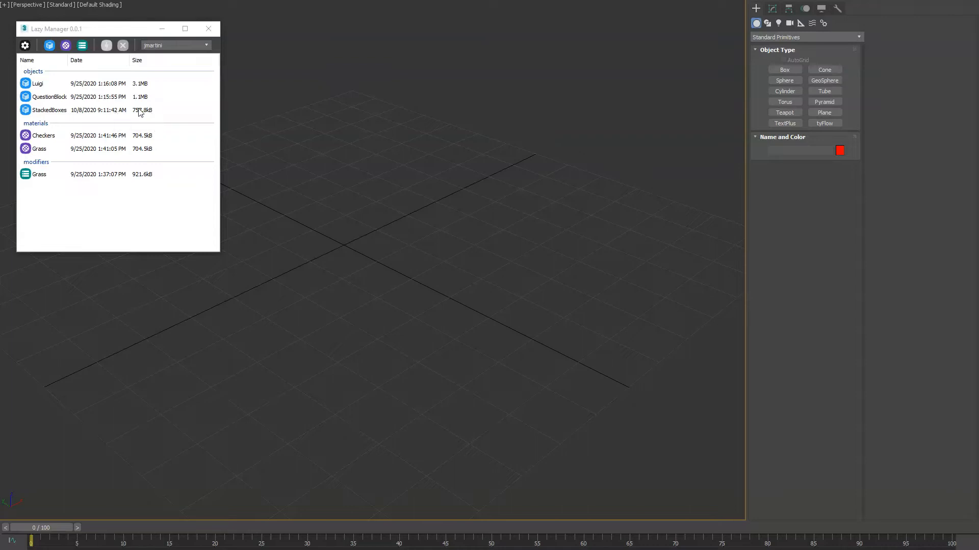
mouse_move(49, 111)
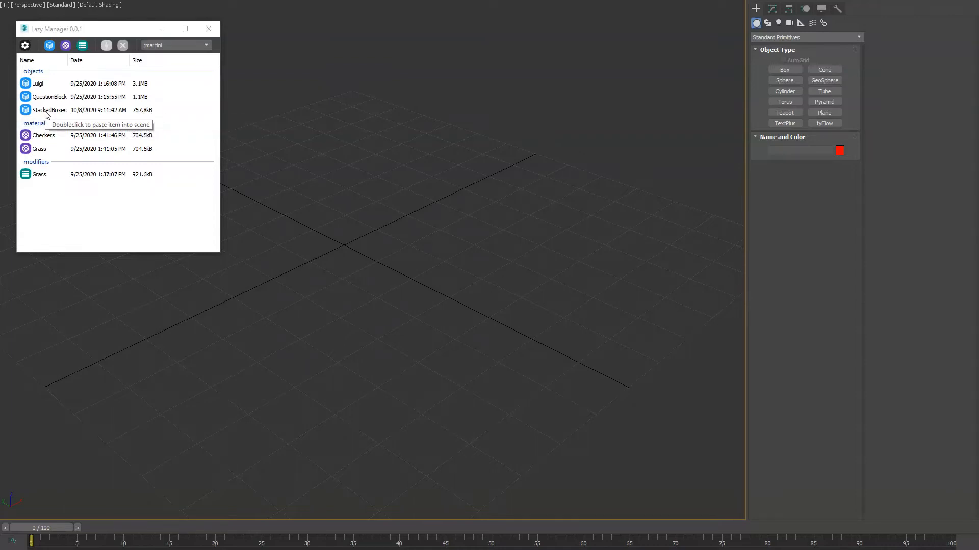
Paste StackedBoxes, Luigi and two QuestionBlocks from the Lazy Manager objects list
double_click(49, 110)
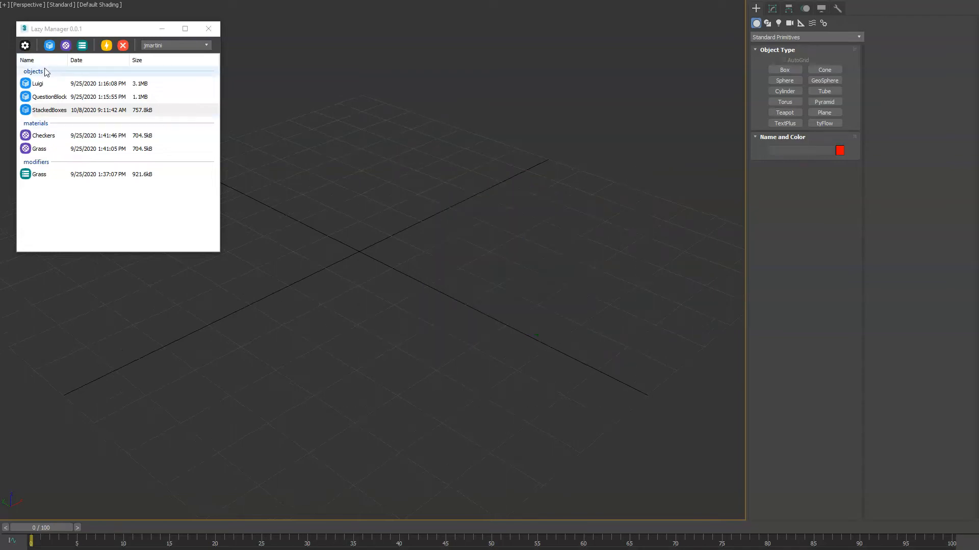
mouse_move(43, 87)
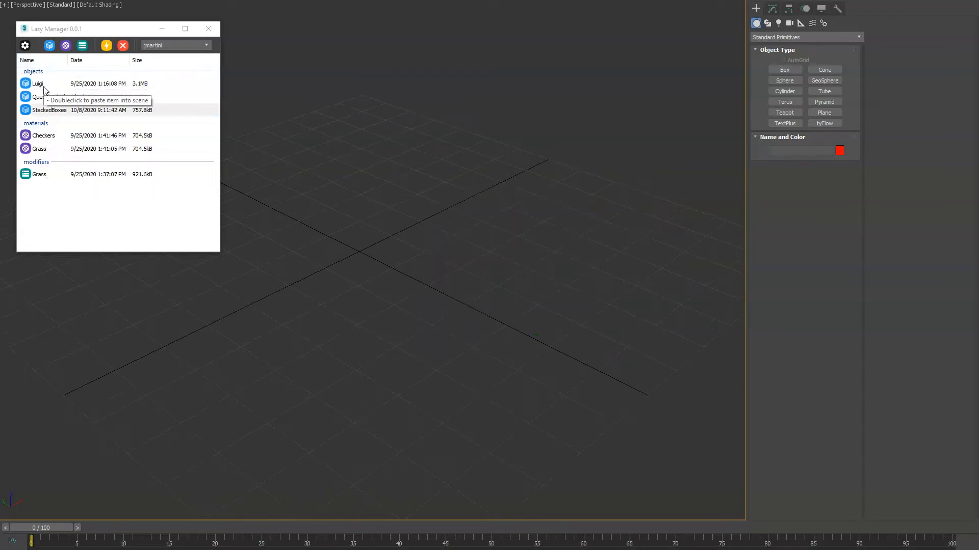
mouse_move(42, 135)
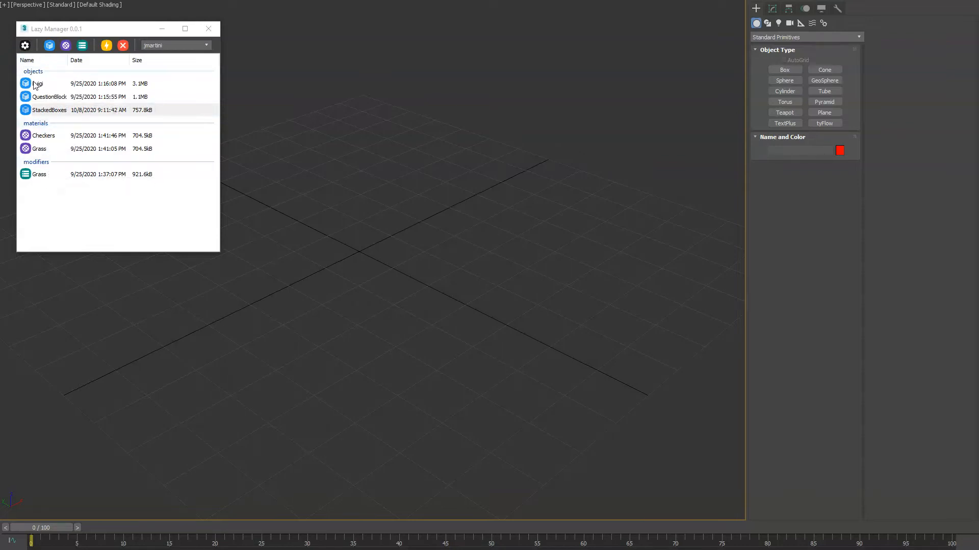
double_click(37, 83)
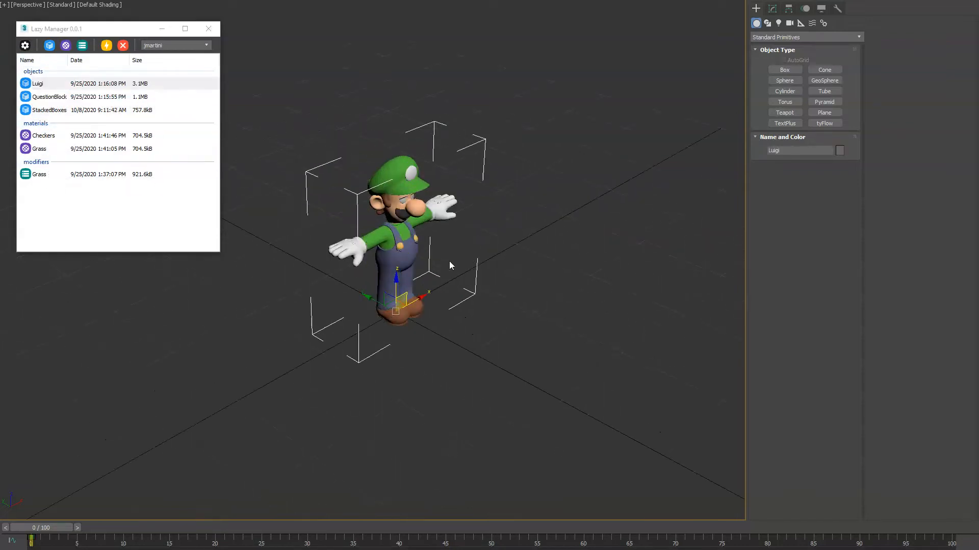
double_click(49, 97)
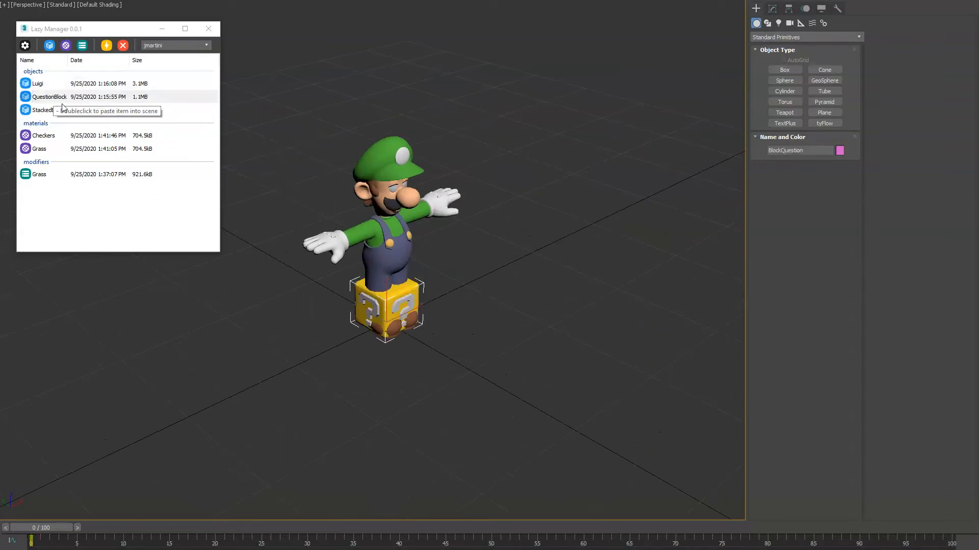
double_click(42, 110)
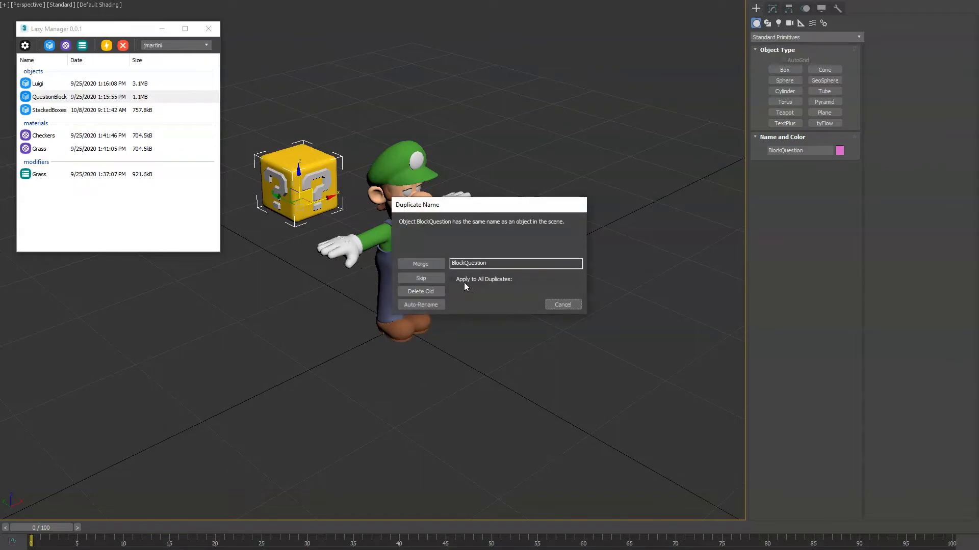
Merge the duplicate QuestionBlock with Apply to All Duplicates ticked
left_click(452, 279)
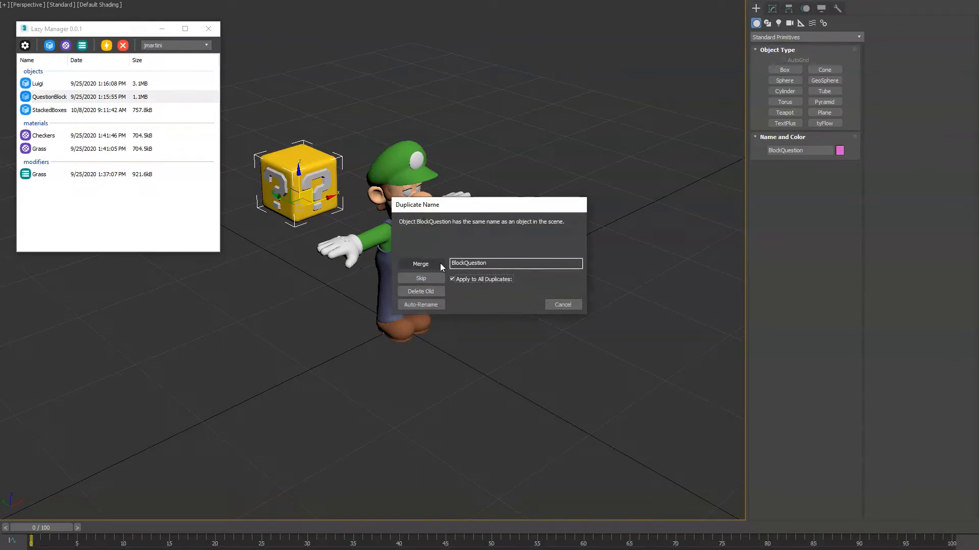
left_click(420, 264)
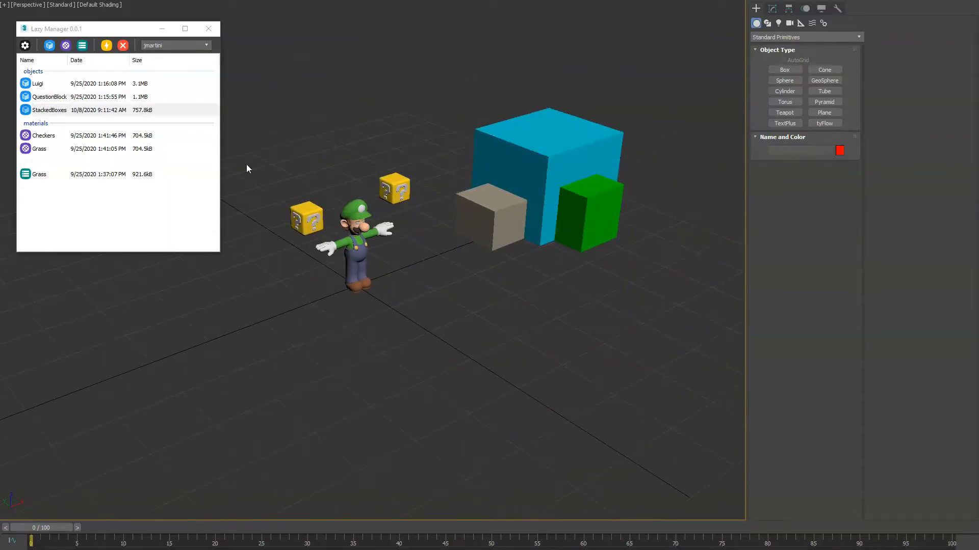
Chamfer a new box on Unsmoothed Edges only, then add TurboSmooth above it
left_click(784, 69)
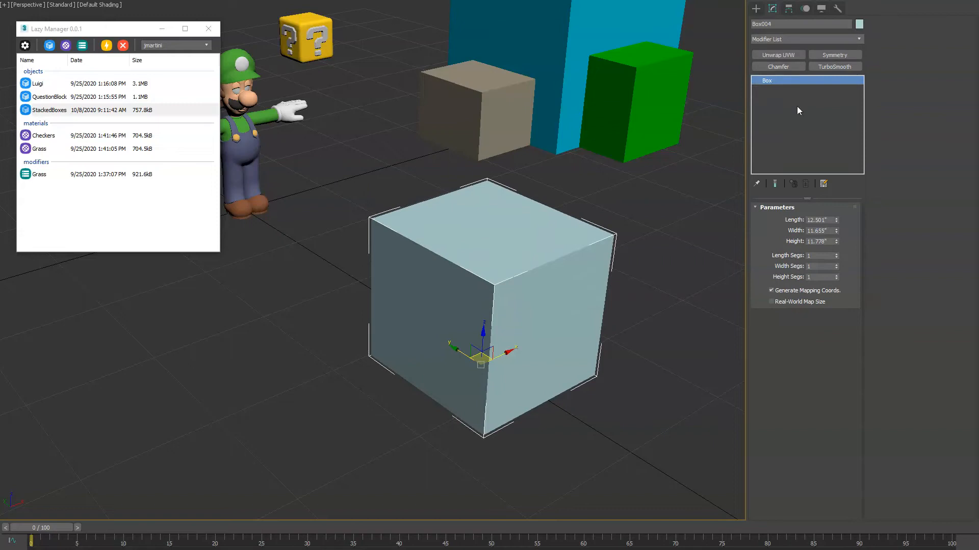
mouse_move(778, 67)
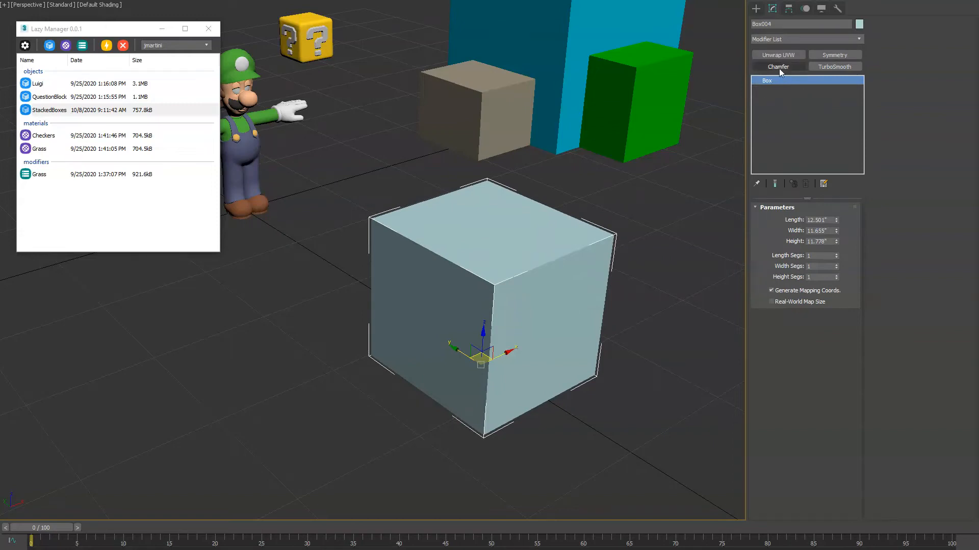
left_click(778, 67)
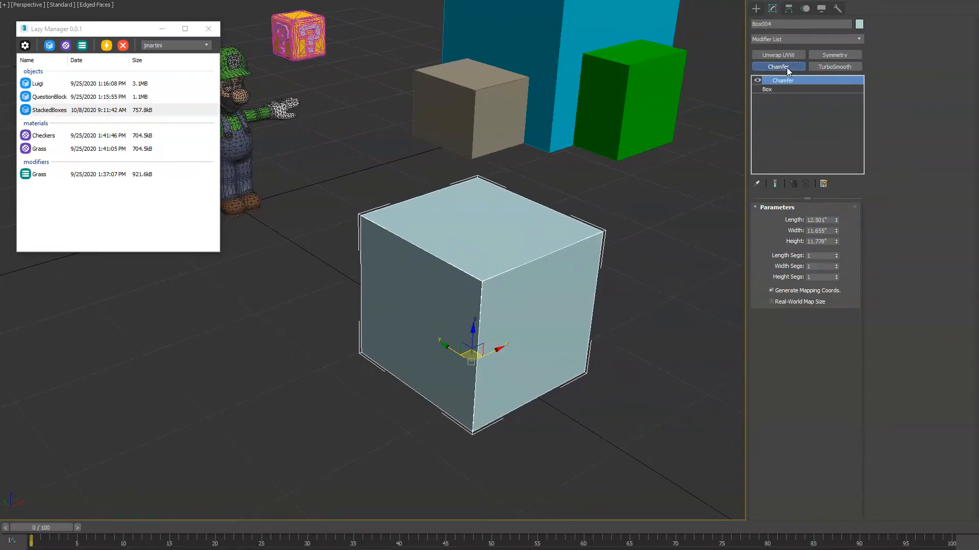
left_click(782, 80)
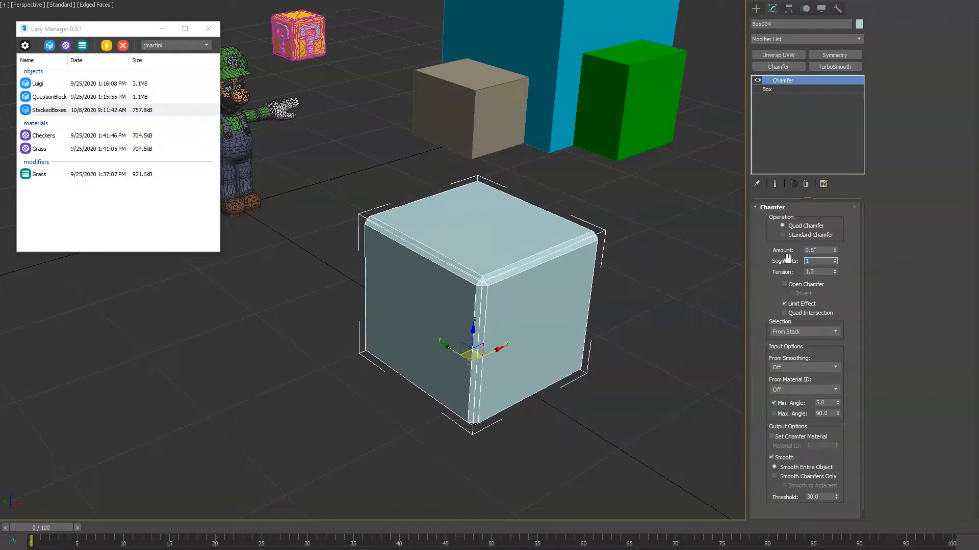
left_click(835, 259)
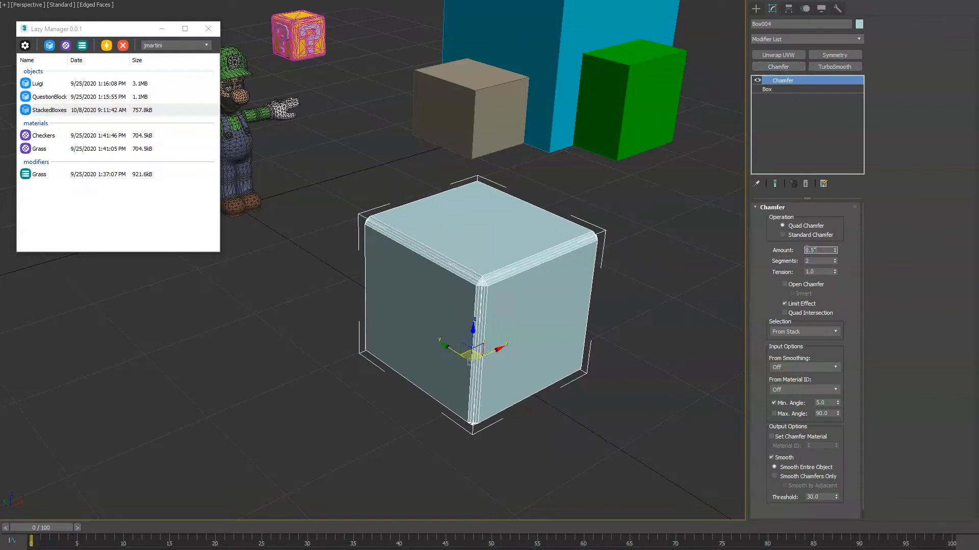
left_click(834, 331)
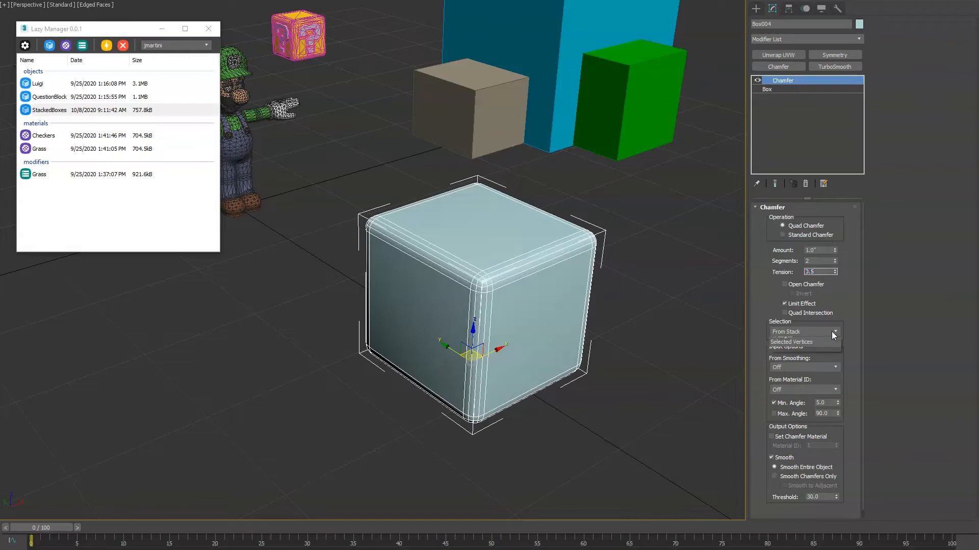
left_click(835, 367)
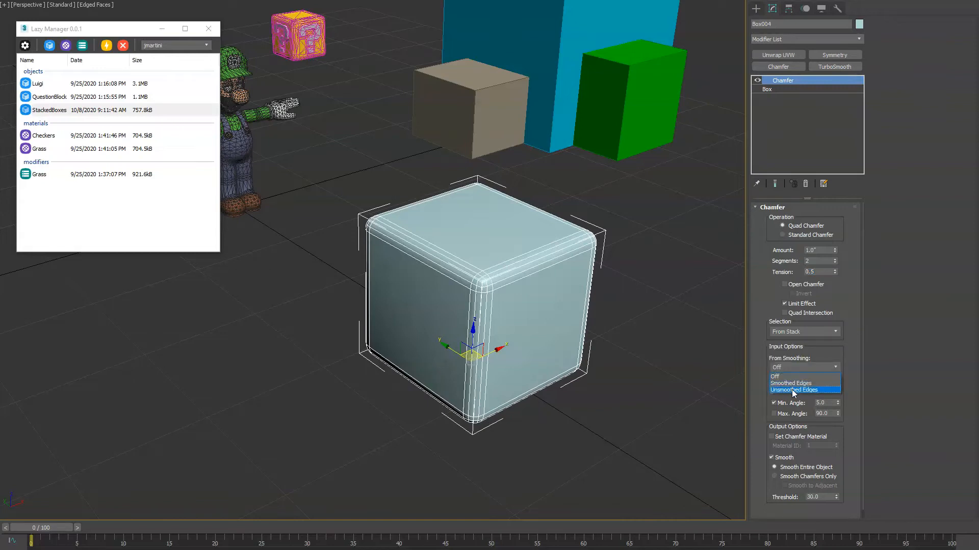
left_click(793, 389)
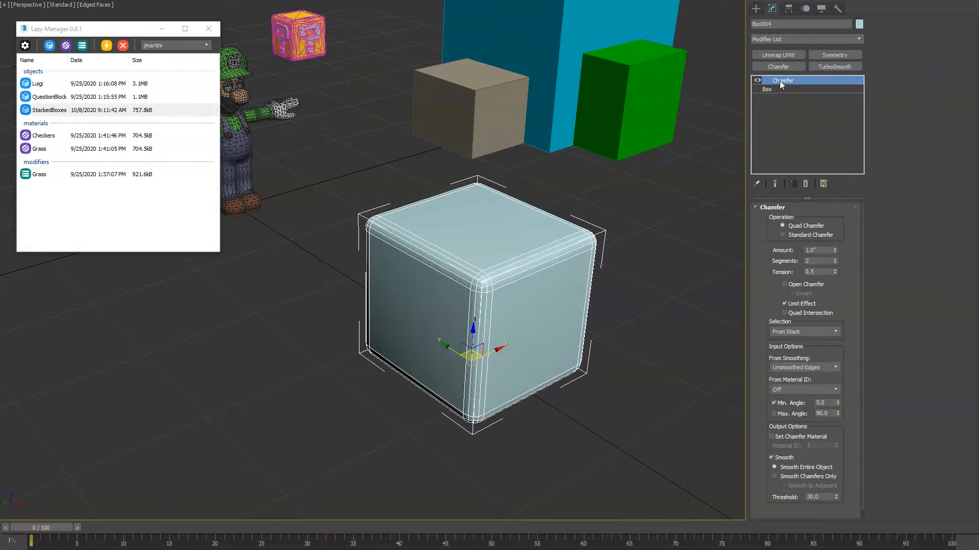
left_click(834, 66)
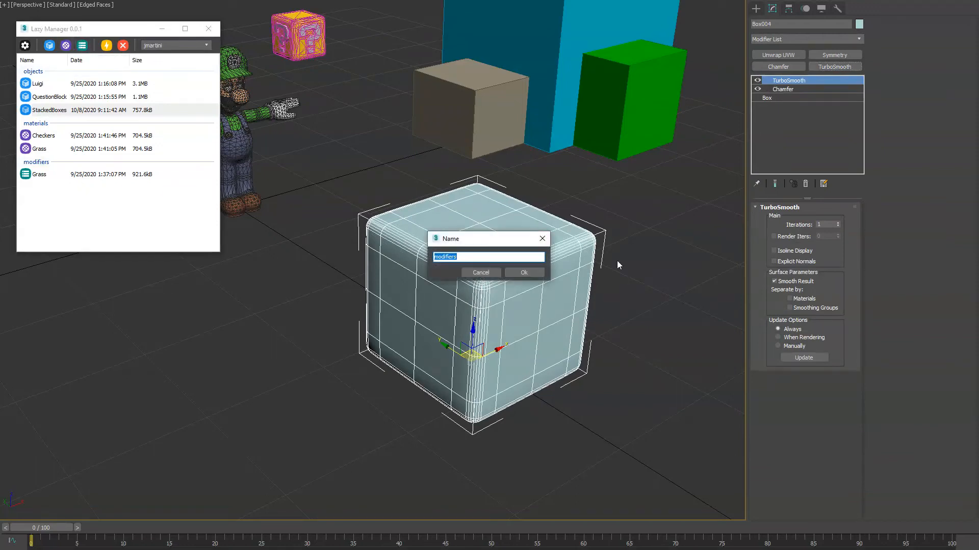
Save the modifier preset as SmoothCorners and start a new tall box
type("SmoothCorners")
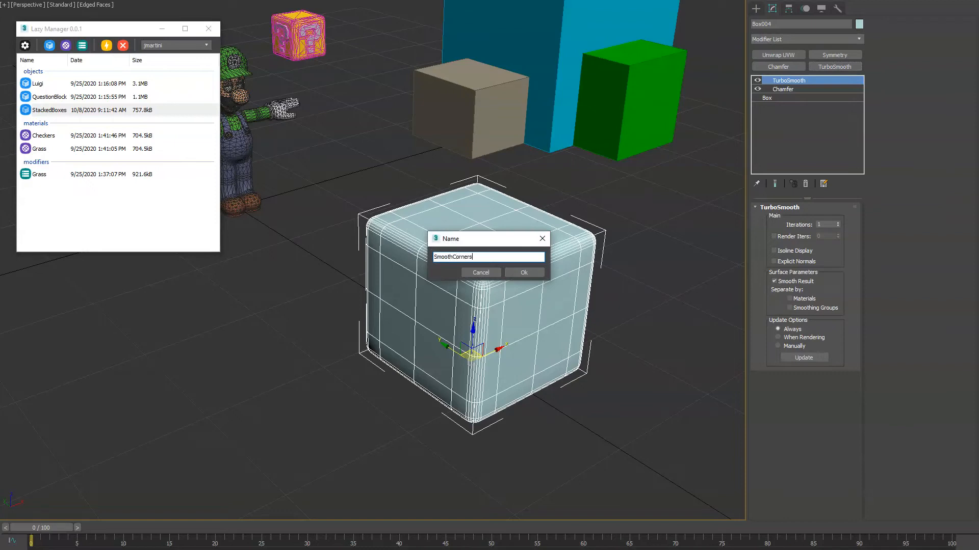
left_click(523, 272)
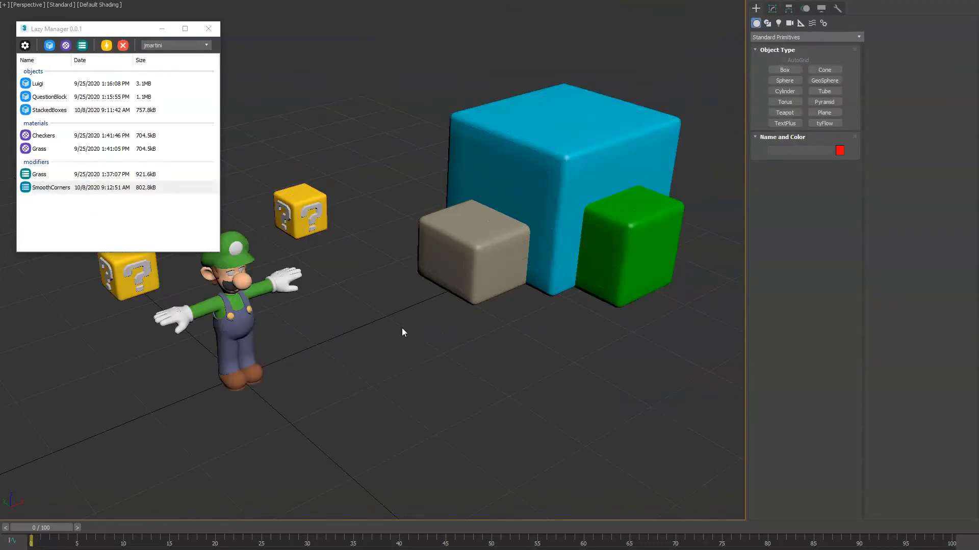
left_click(784, 69)
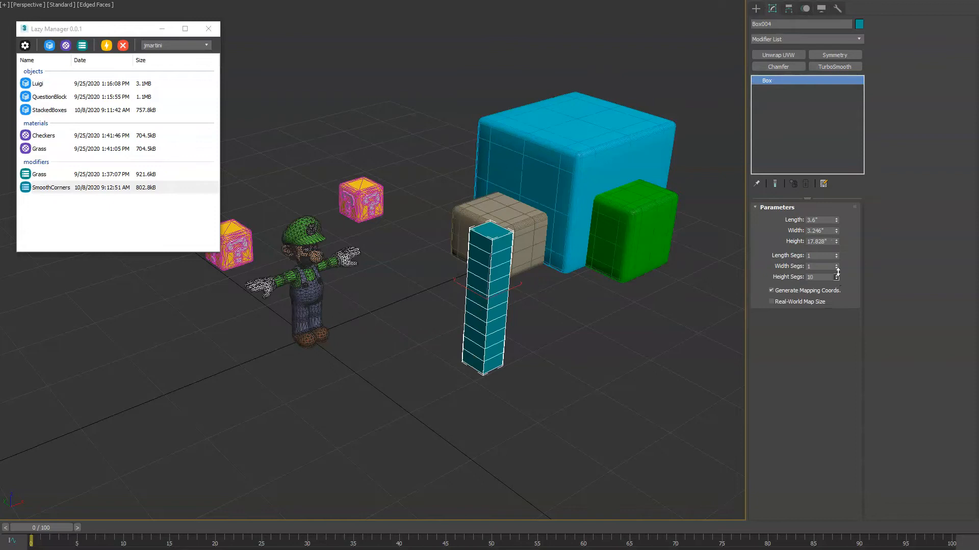
Apply the Grass preset to tall boxes and inspect one blade's Bend settings
left_click(836, 275)
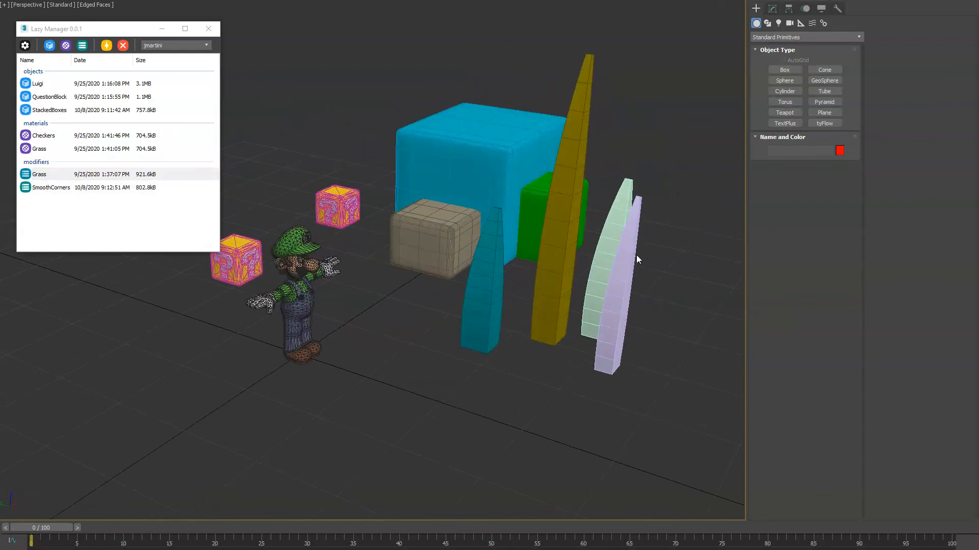
left_click(614, 281)
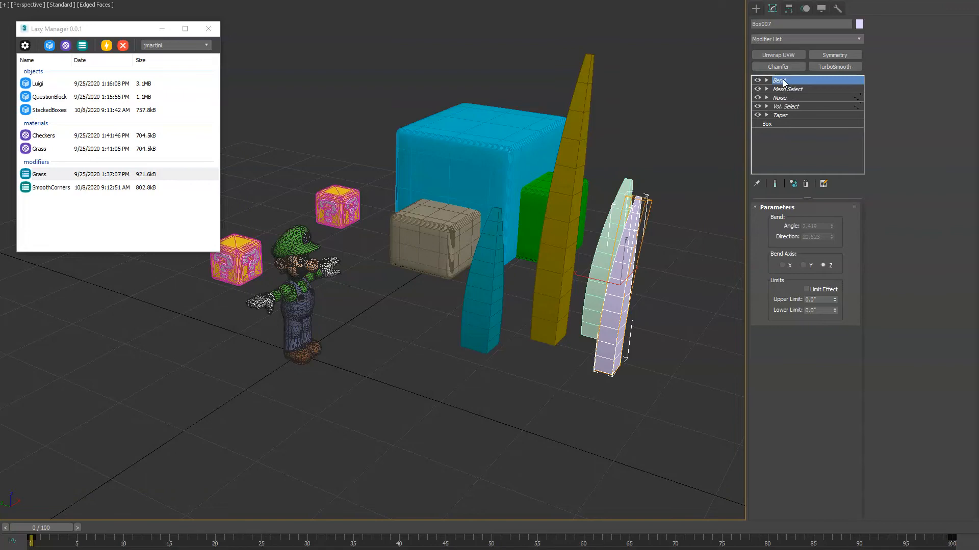
left_click(25, 45)
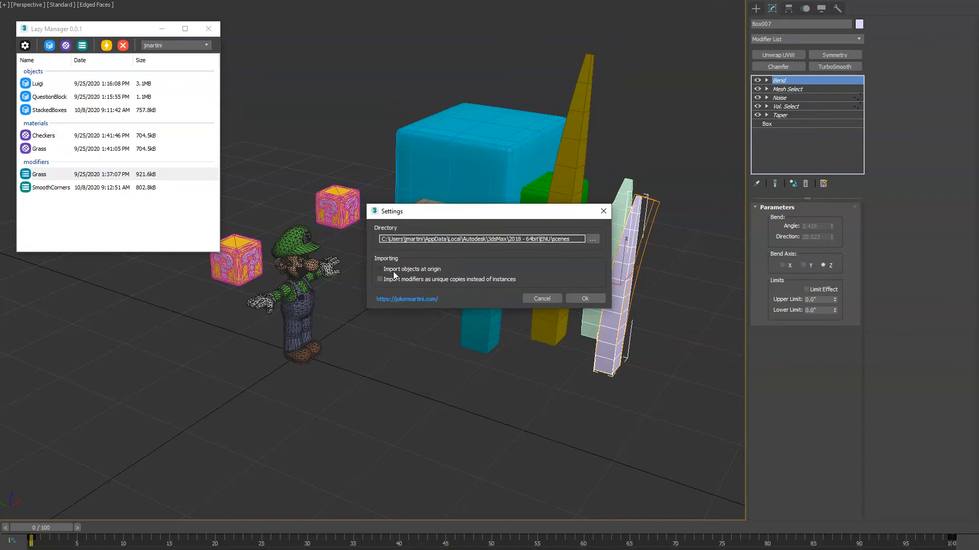
Confirm Lazy Manager Settings with Import objects at origin toggled
left_click(584, 298)
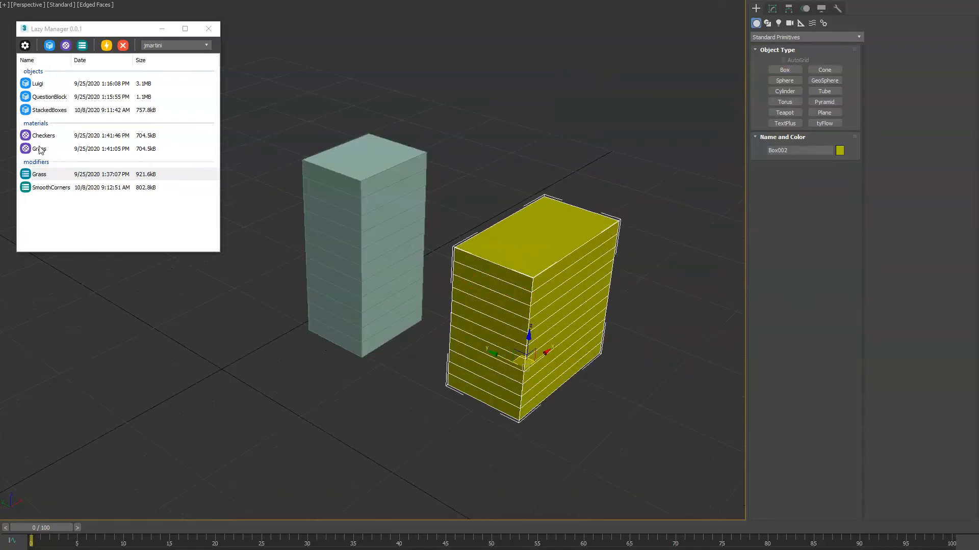
Open the Grass material in Slate Material Editor and assign it to the tall box
double_click(44, 136)
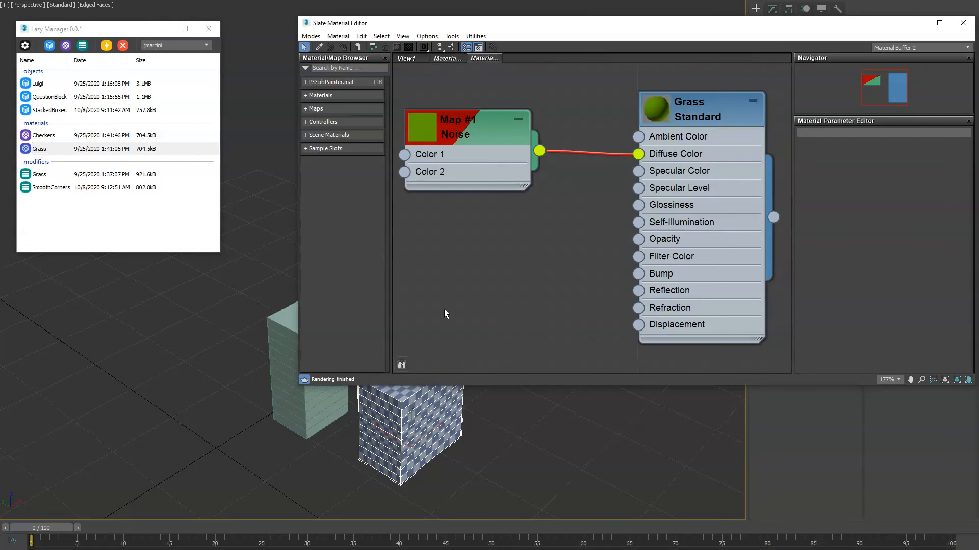
right_click(687, 109)
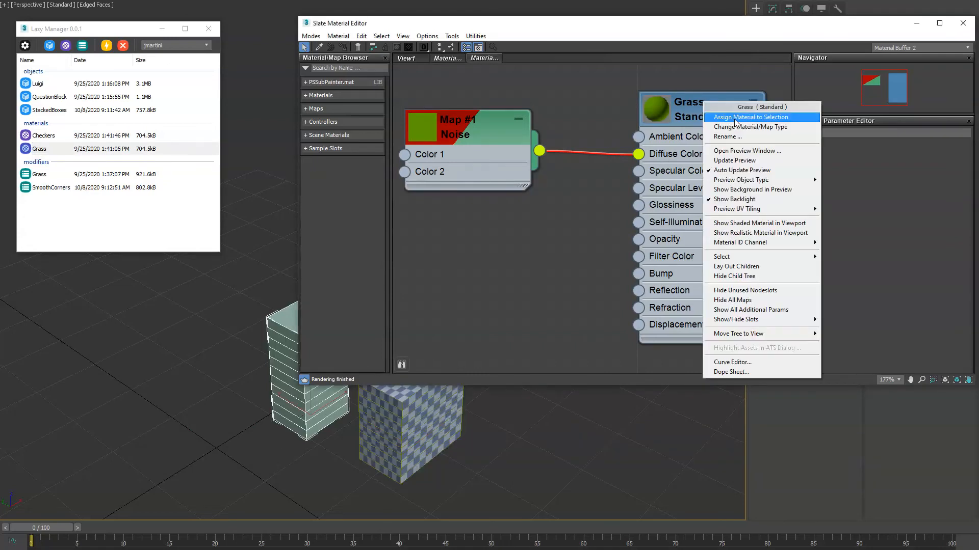
left_click(753, 118)
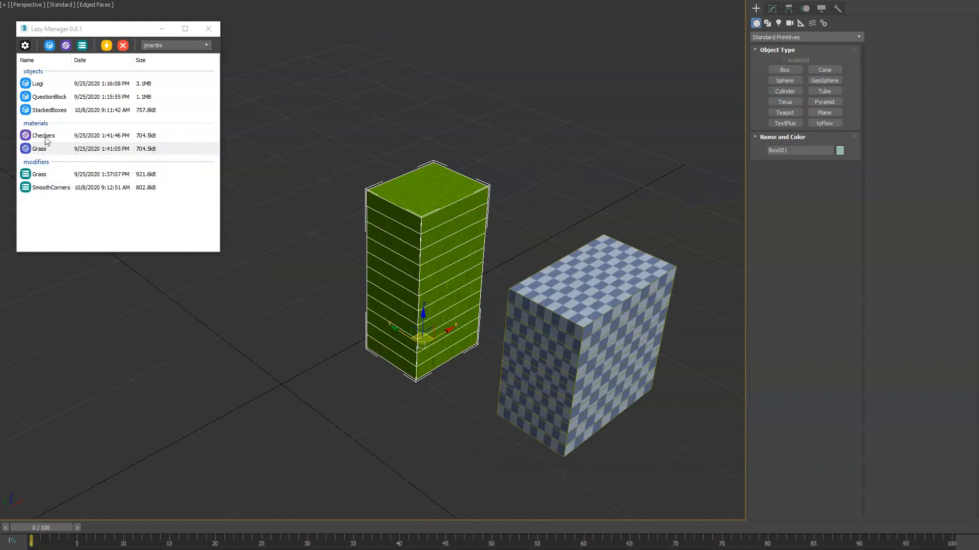
Delete the StackedBoxes entry from the Lazy Manager objects library
left_click(123, 45)
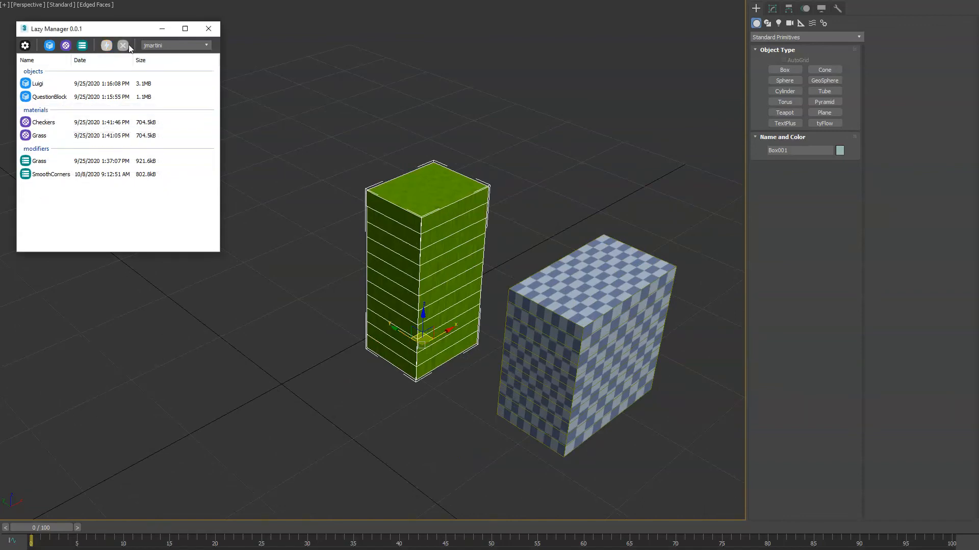
mouse_move(52, 178)
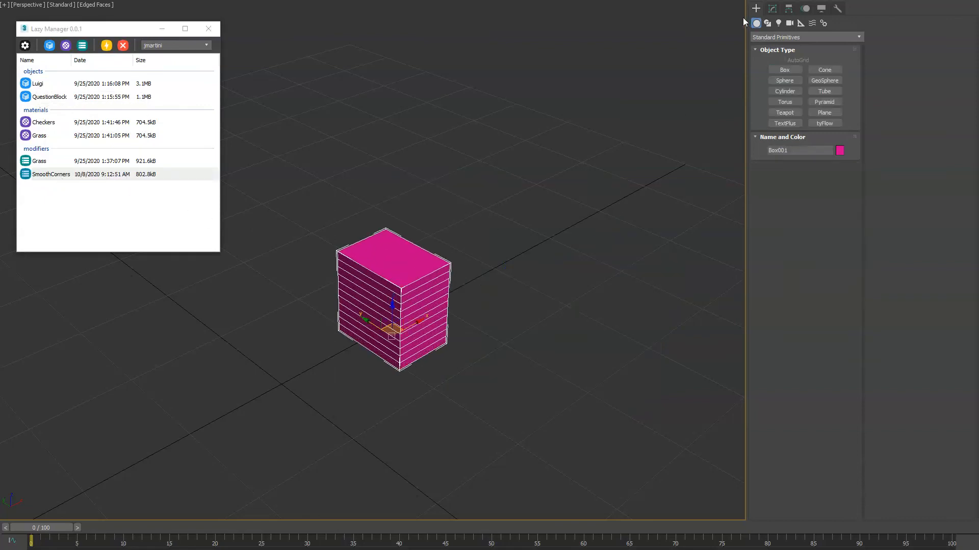
Add Chamfer and TurboSmooth to the pink box and overwrite the SmoothCorners preset with that stack
left_click(778, 67)
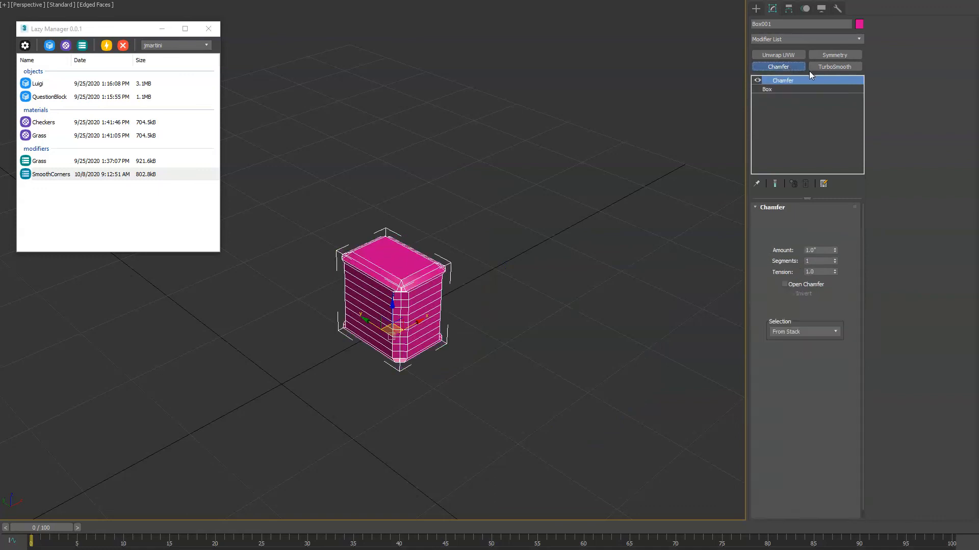
left_click(834, 67)
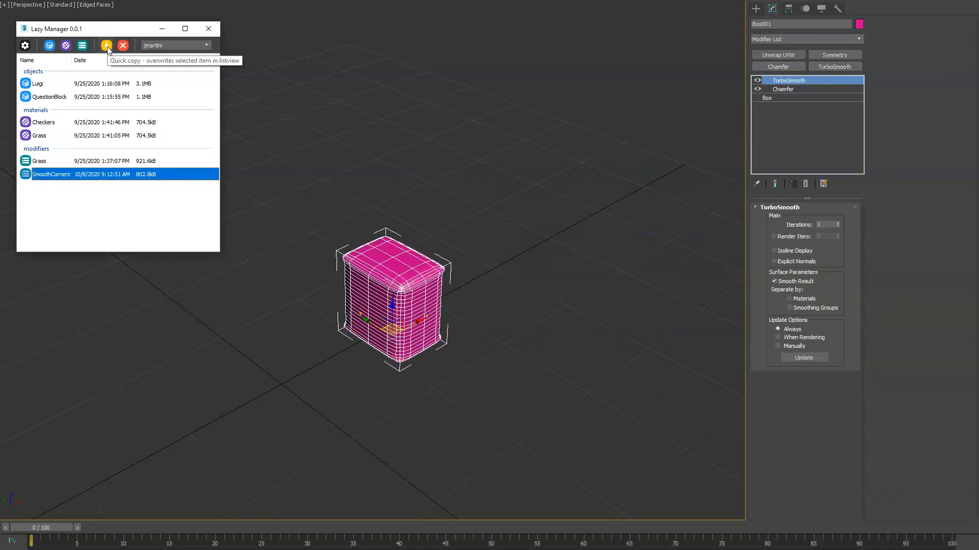
left_click(106, 45)
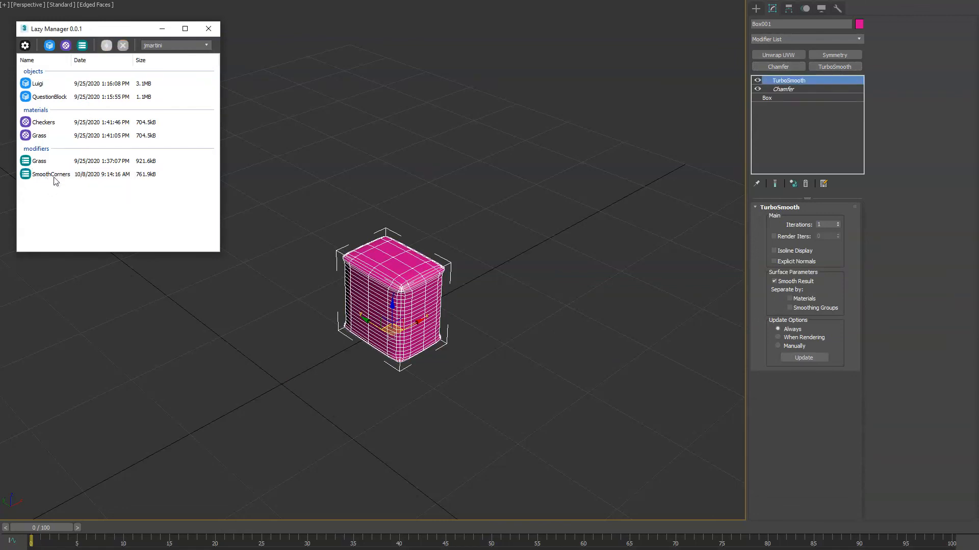
mouse_move(481, 221)
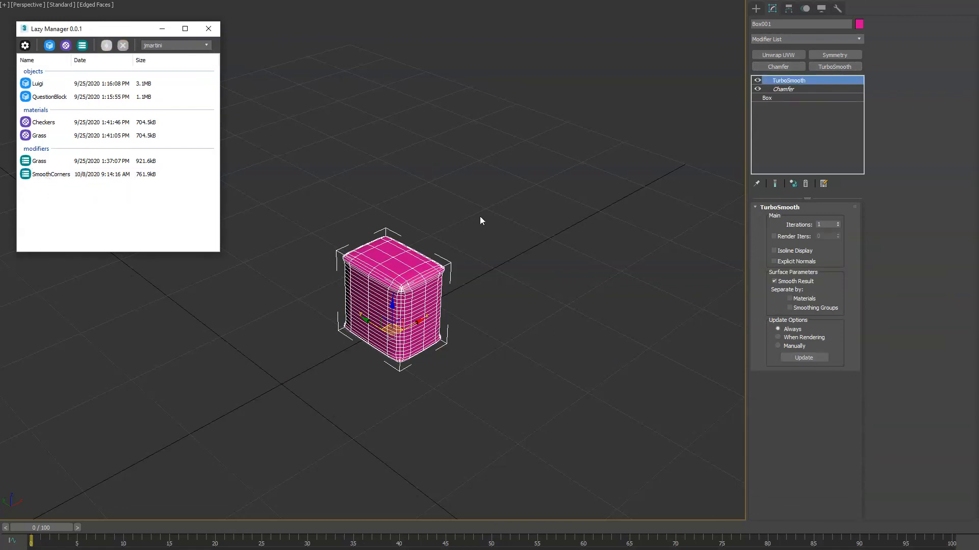